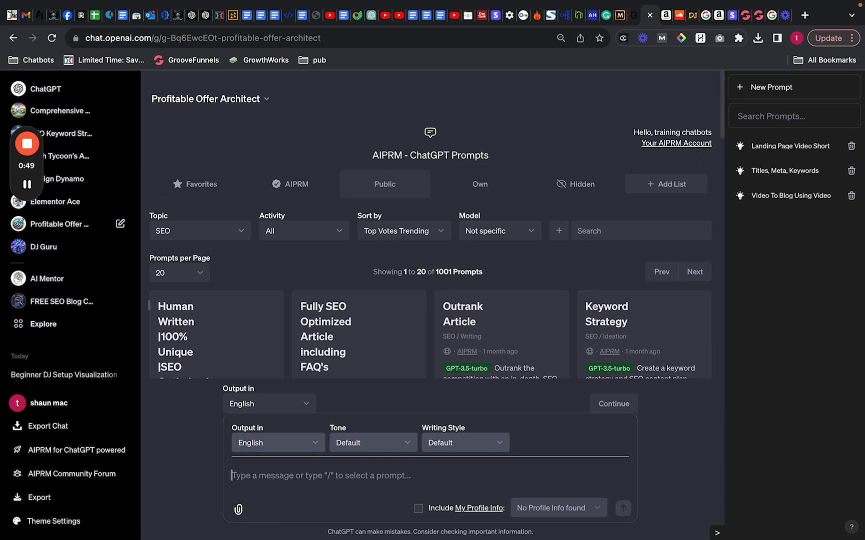
Step: Request a grand slam offer for the SaaS marketing software, following Hormozi's $100M Offers
type("please get me a grand slamd")
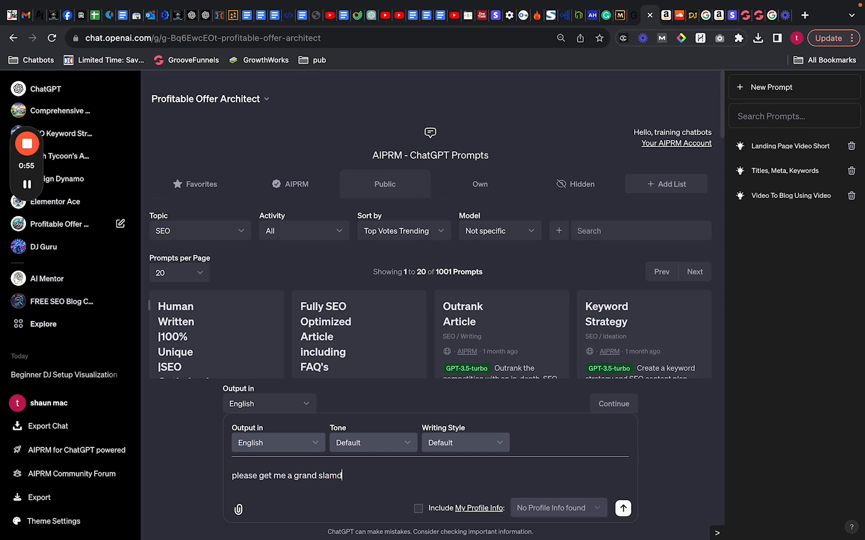
type("offer")
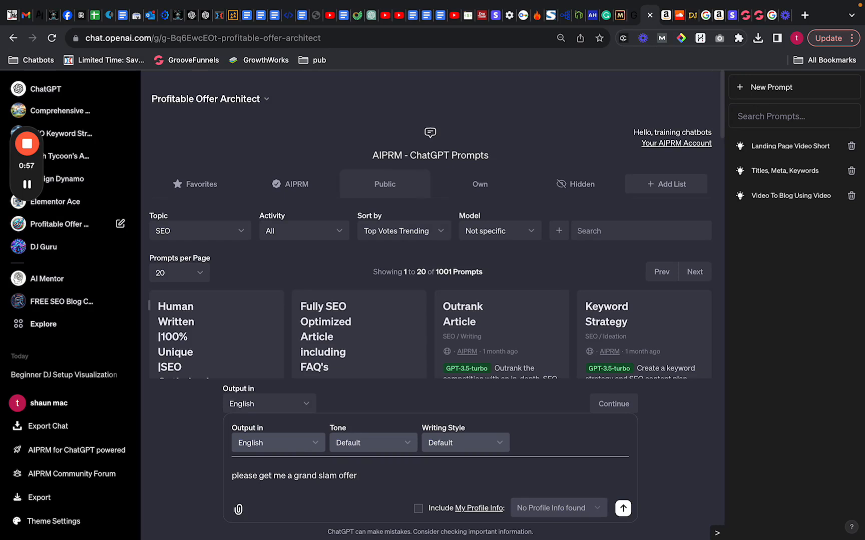
type("for my saas software")
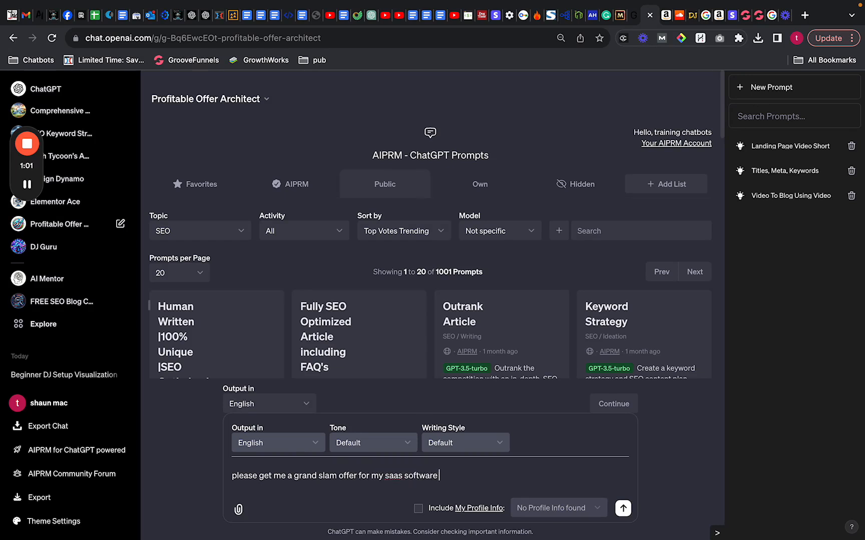
type("marketing alex hormozis $100m d")
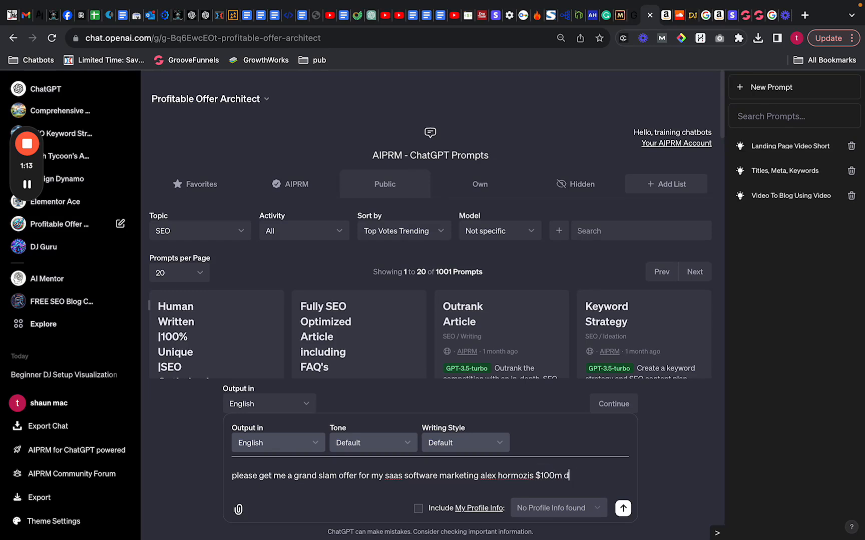
type("oll")
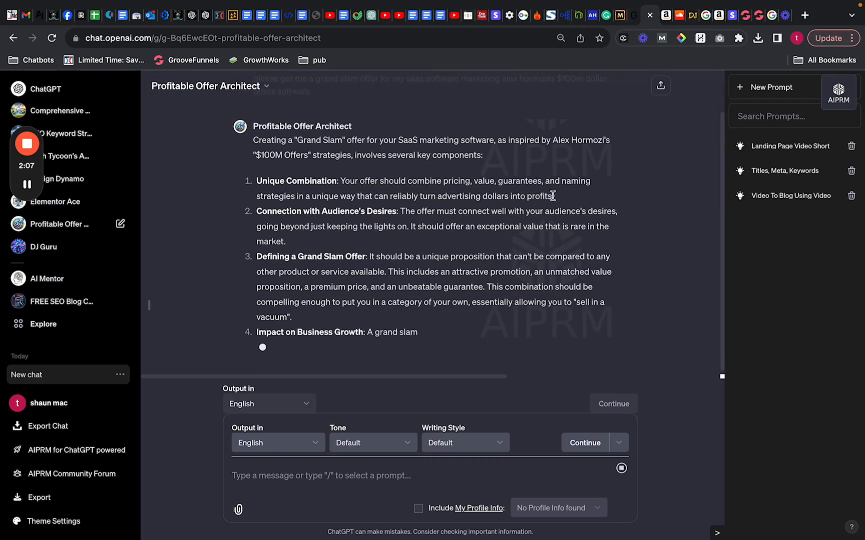
Step: Quote the Unique Combination point and ask for ready-made copy for it
left_click_drag(258, 180, 552, 196)
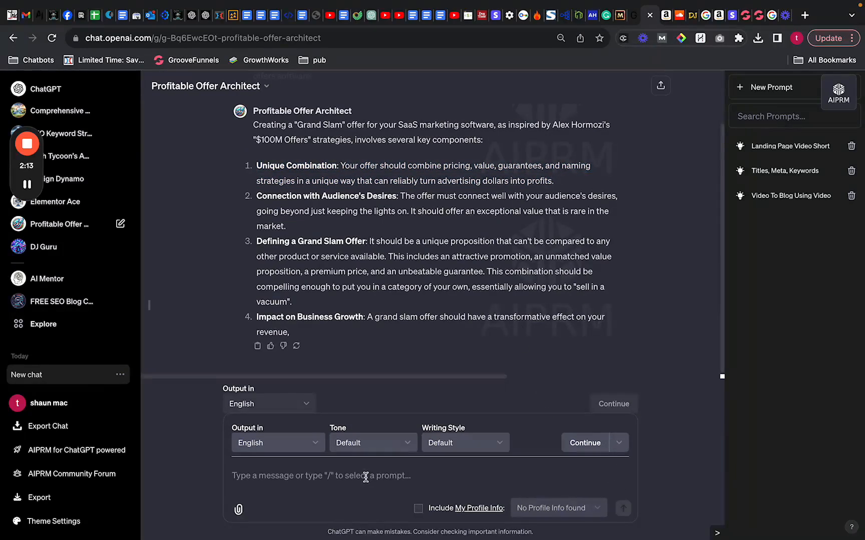
type("oka")
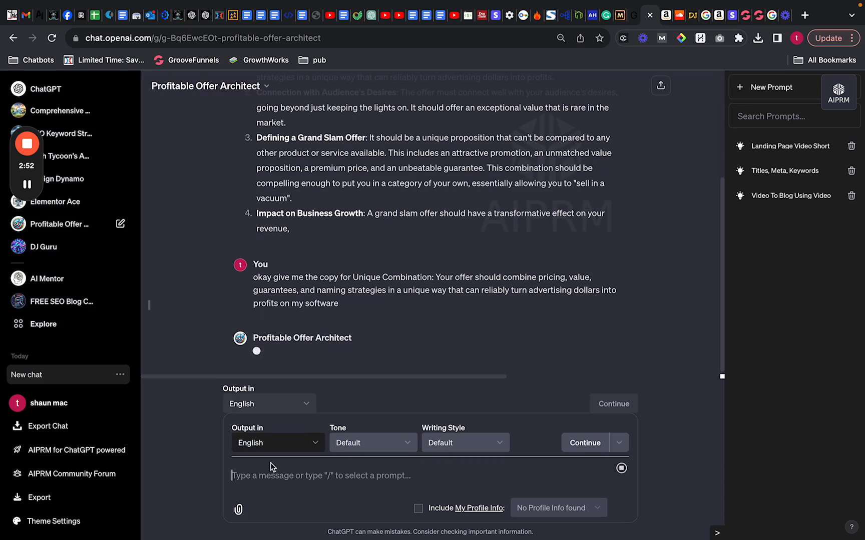
Step: Ask for the offer copy for the software and read through the generated copy
type("m")
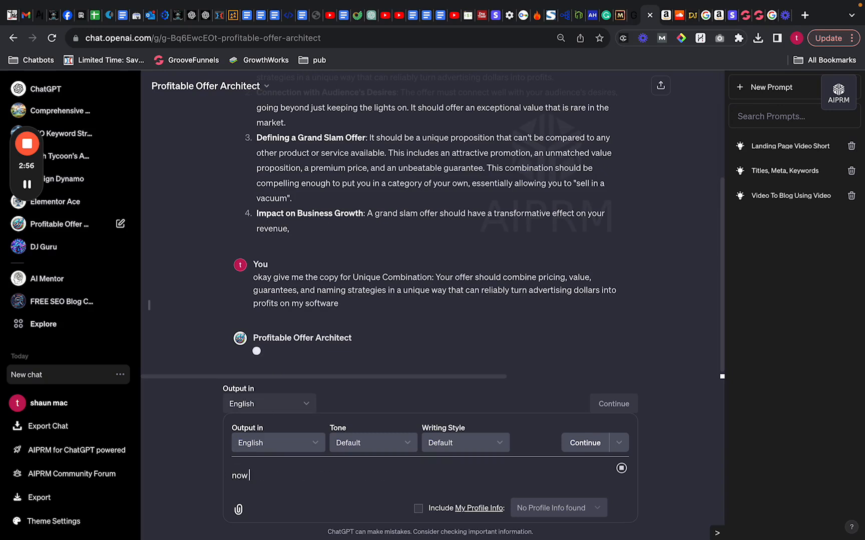
type("give me a marketing strategy")
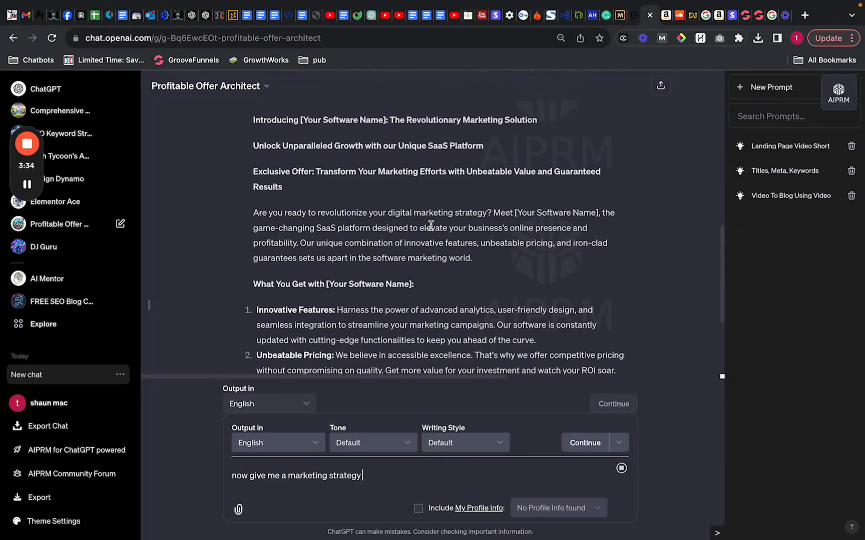
scroll("down", 3)
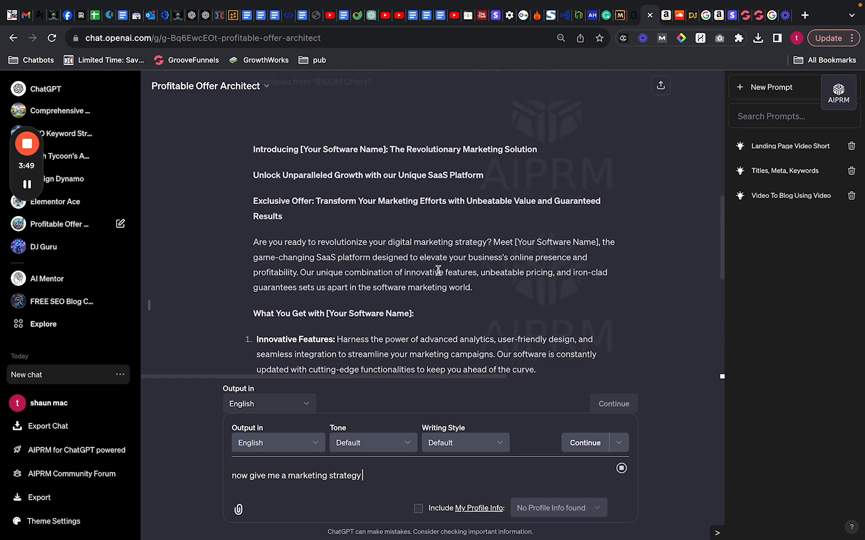
mouse_move(518, 273)
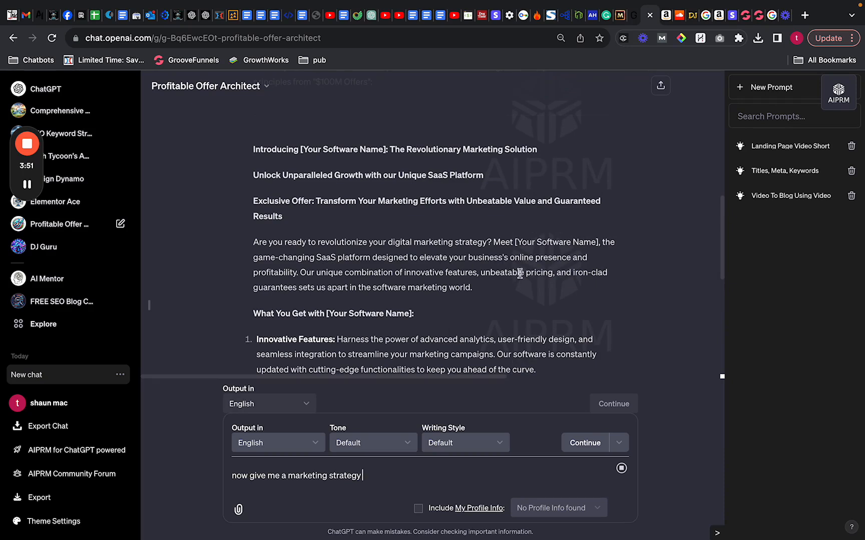
mouse_move(440, 297)
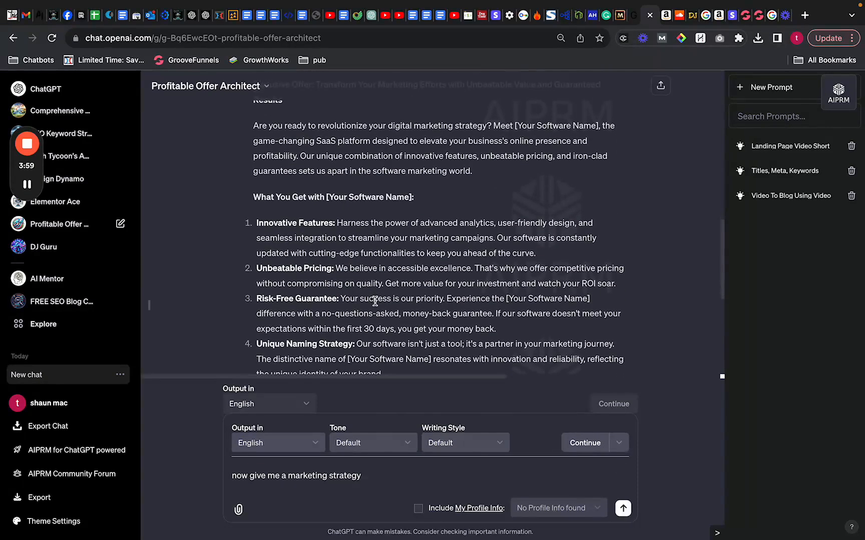
mouse_move(623, 509)
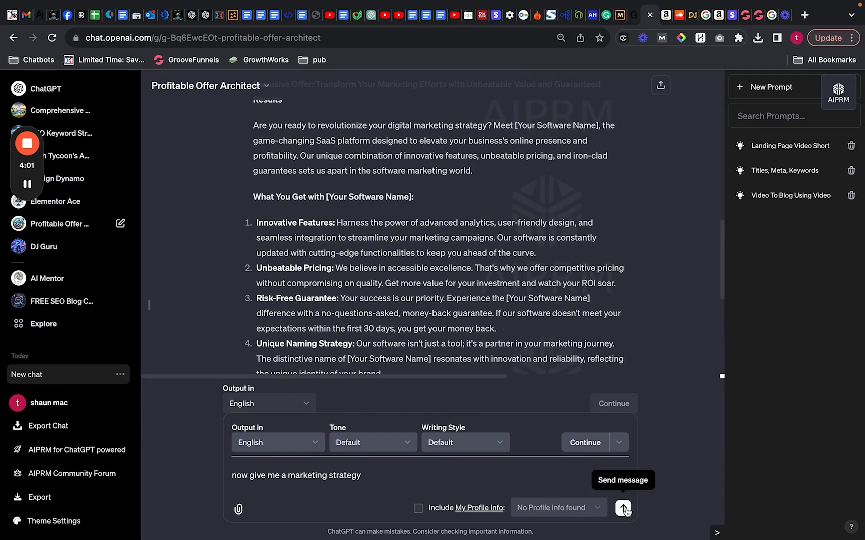
Step: Draft a follow-up asking for a marketing strategy and a software name
type("and")
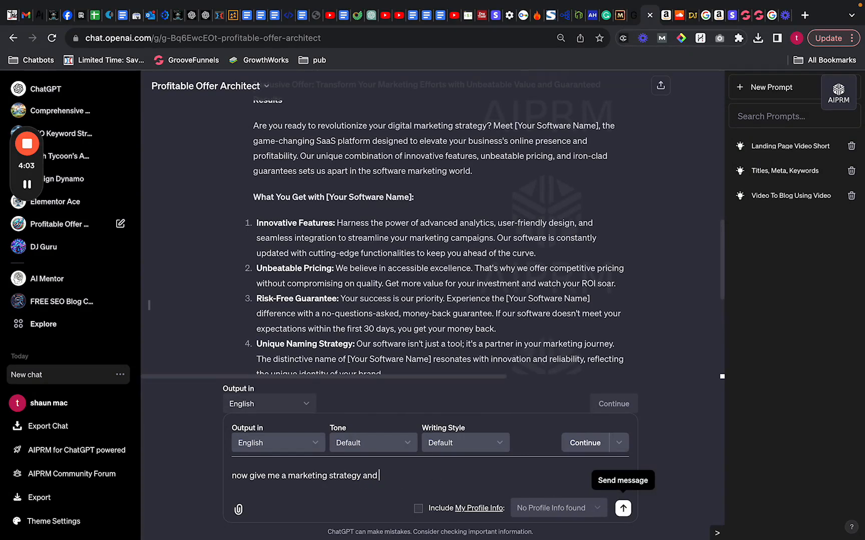
type("please")
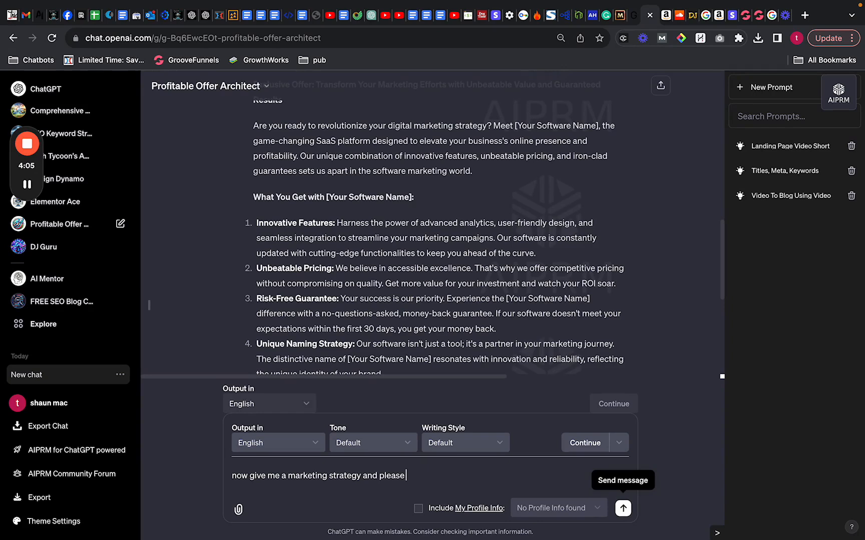
type("give me a")
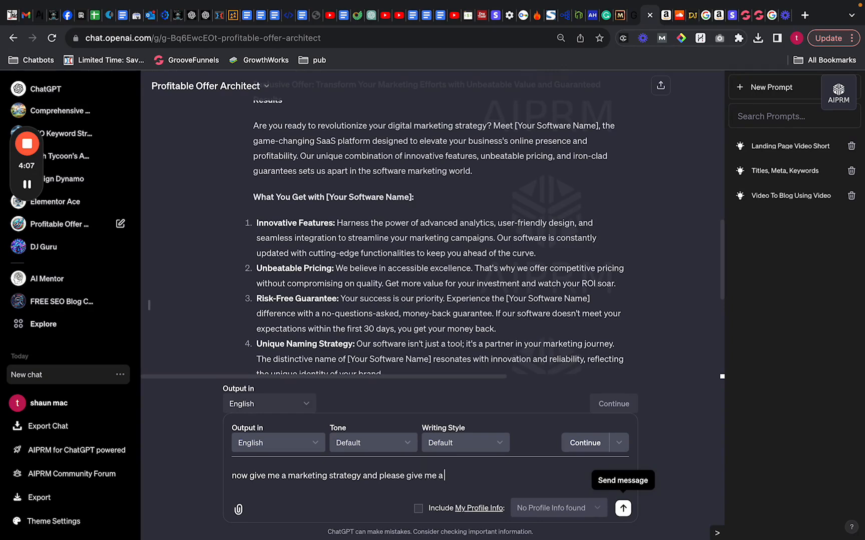
type("name for")
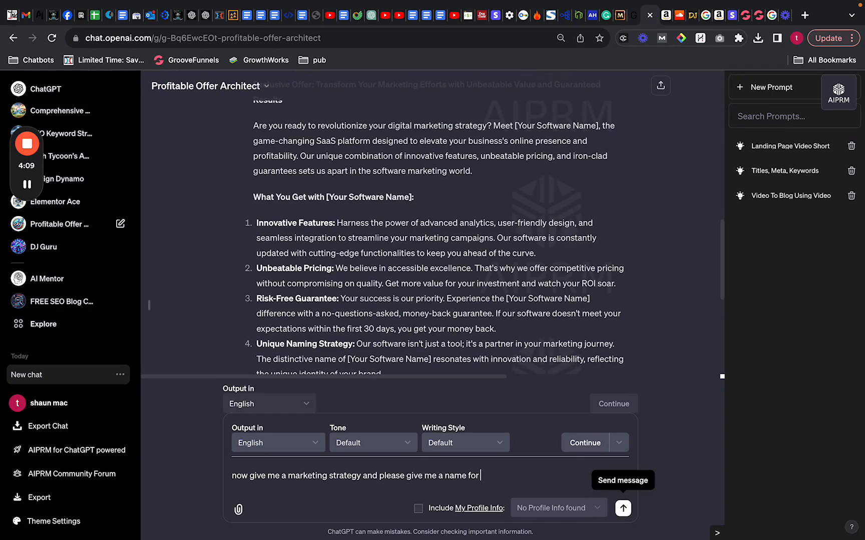
Step: Send the strategy-and-name request and read the MarketMagnet Pro suggestion and outline
left_click(622, 508)
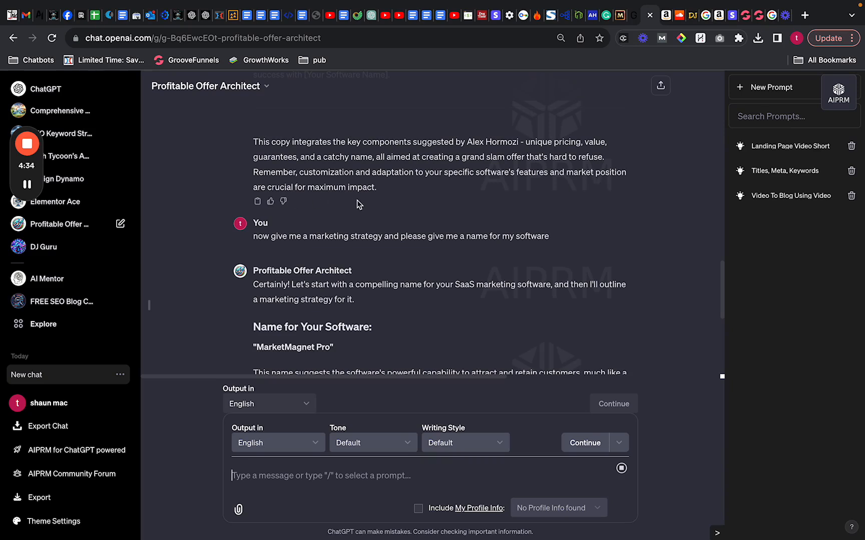
scroll("down", 3)
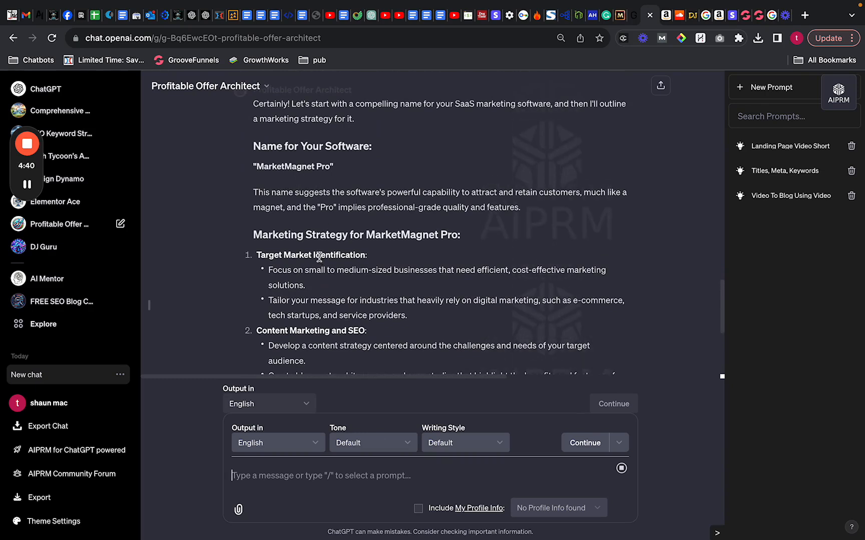
mouse_move(418, 256)
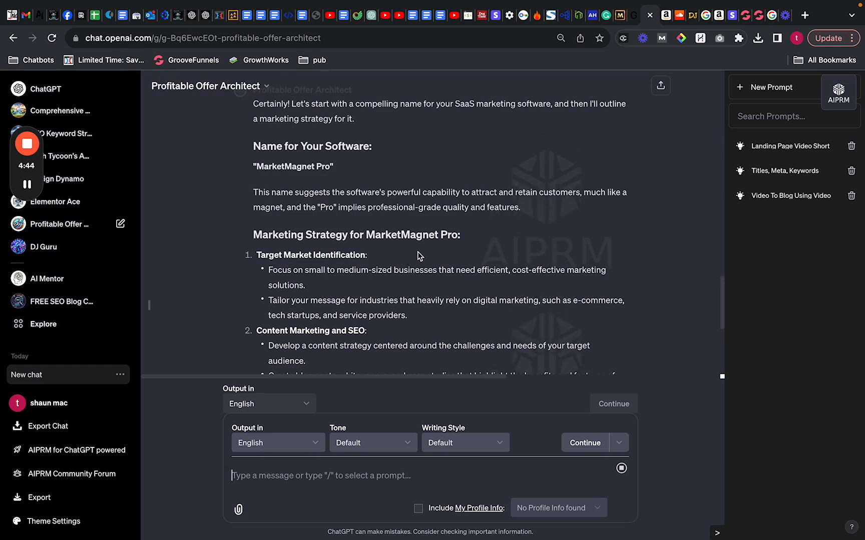
mouse_move(357, 287)
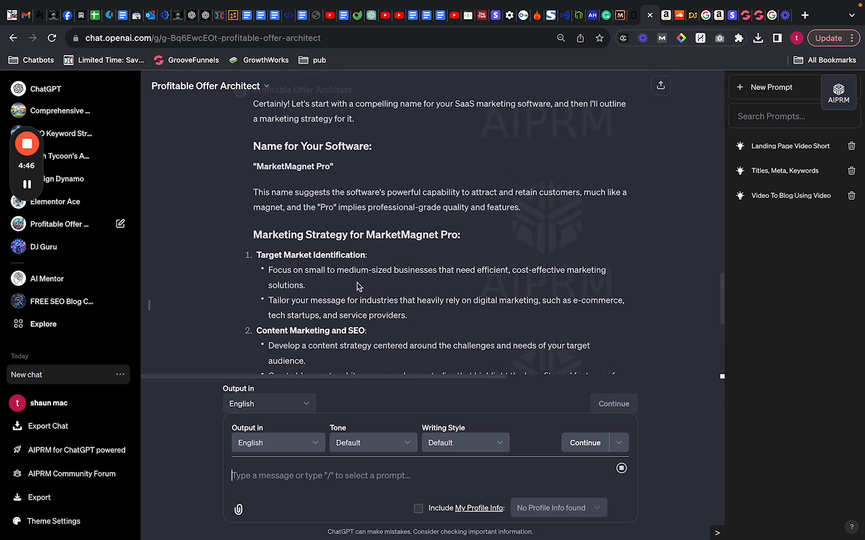
mouse_move(320, 286)
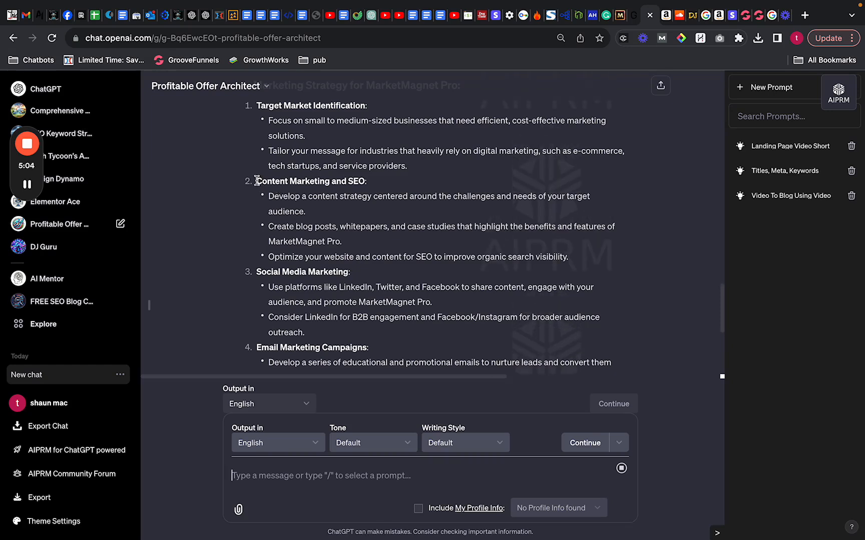
Step: Quote the Content Marketing and SEO section and request long-form written examples
left_click_drag(255, 180, 321, 239)
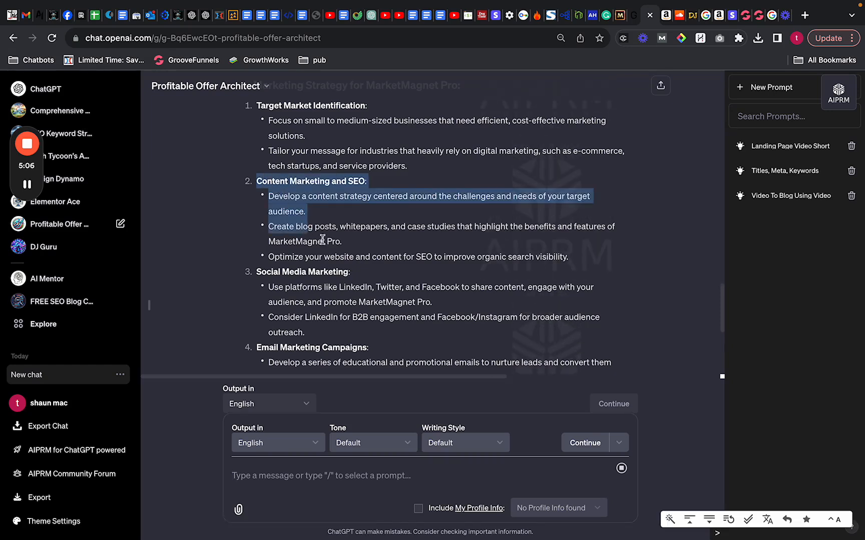
left_click_drag(321, 239, 555, 254)
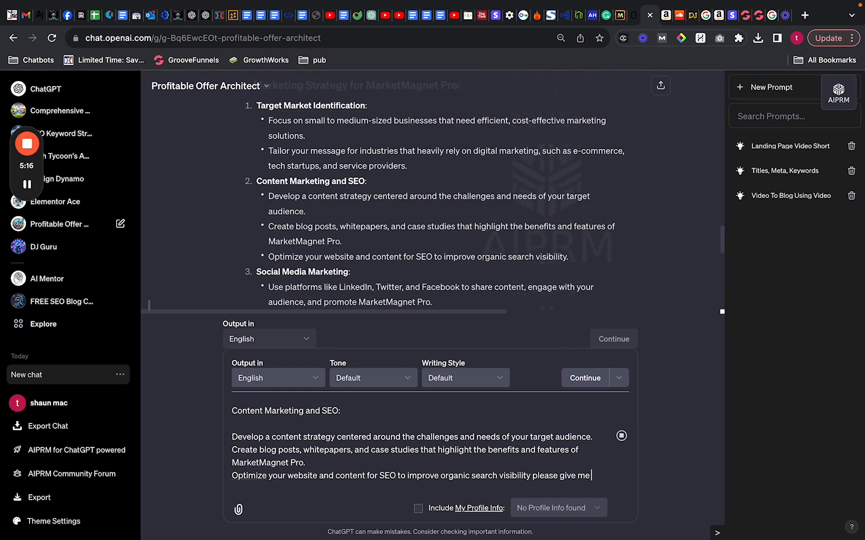
type("examples written in long form")
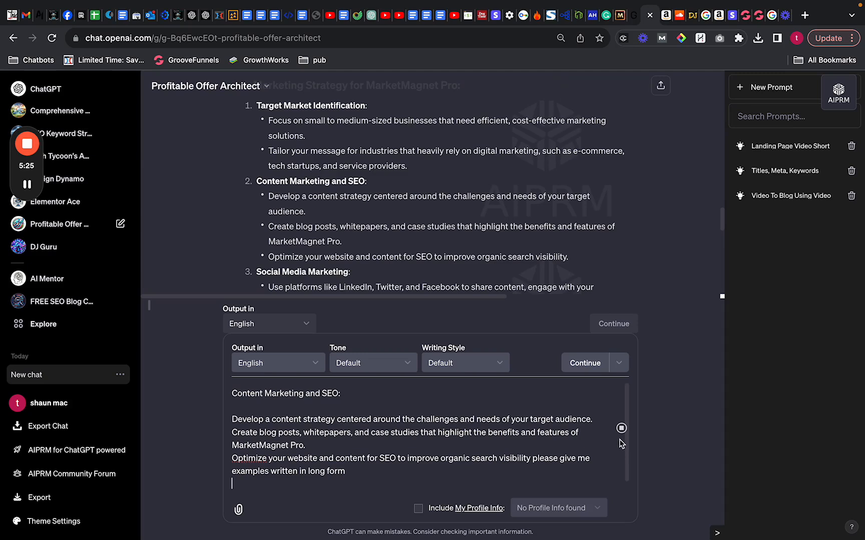
mouse_move(622, 508)
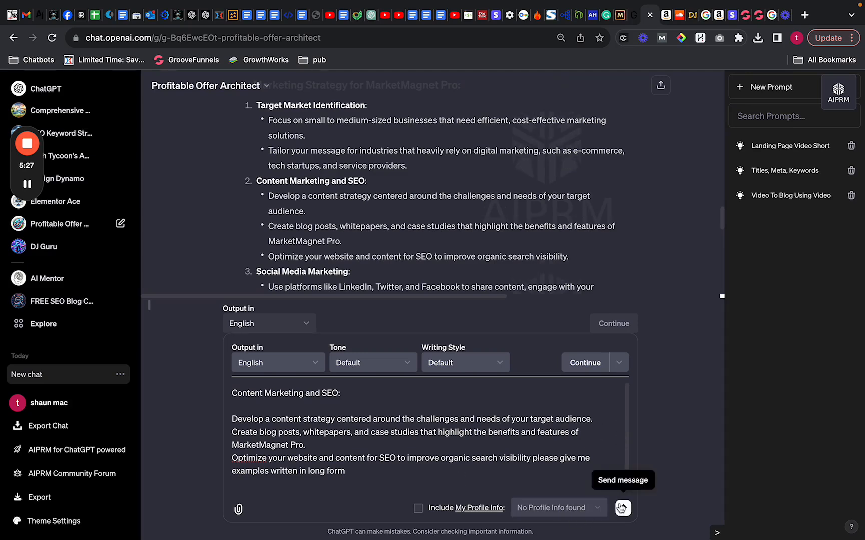
left_click(623, 508)
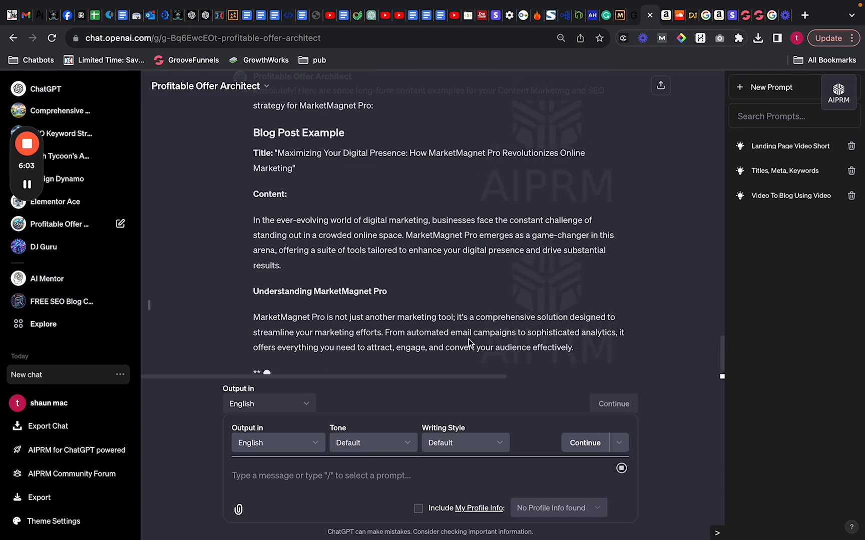
scroll("down", 3)
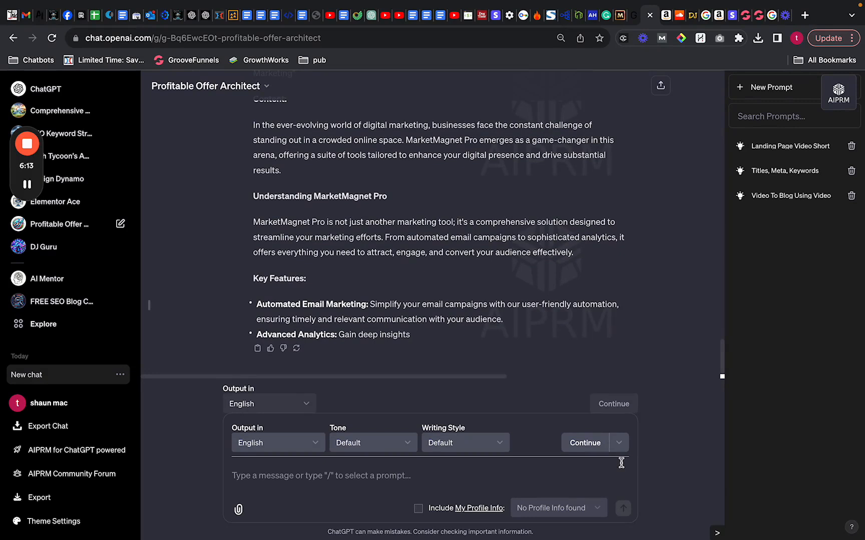
Step: Ask 'give me feedback examples on my software' to get MarketMagnet Pro testimonials
type("g")
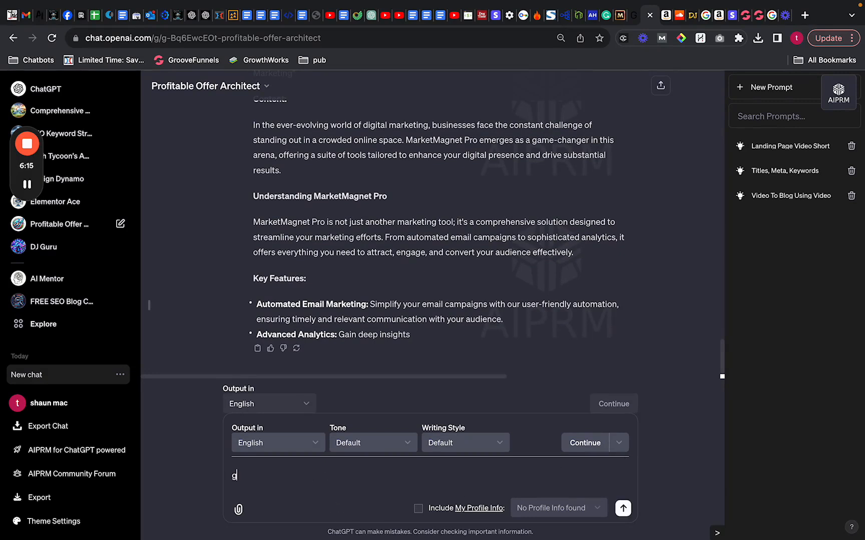
type("ive me feedback examples on")
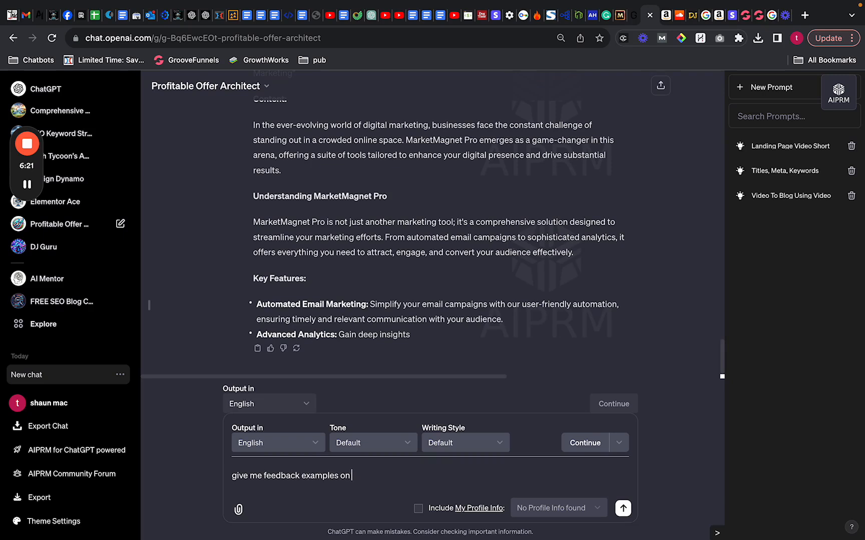
type("my software")
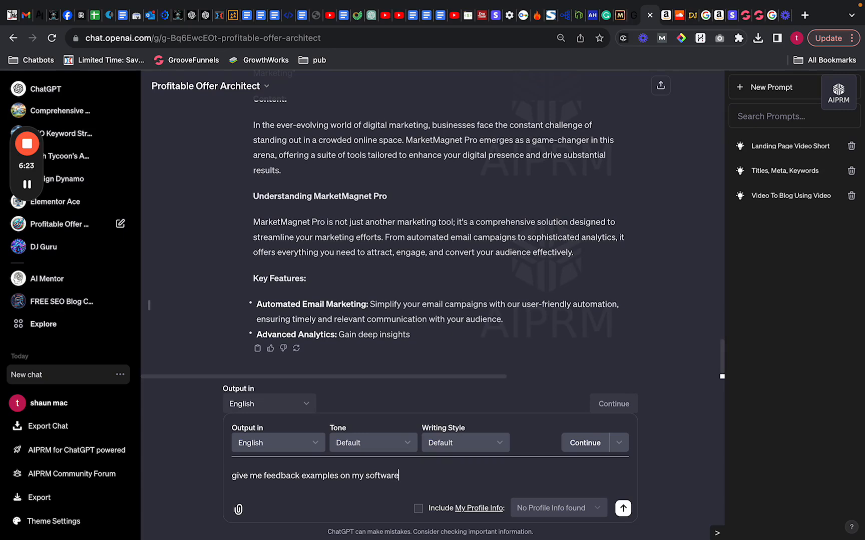
left_click(622, 508)
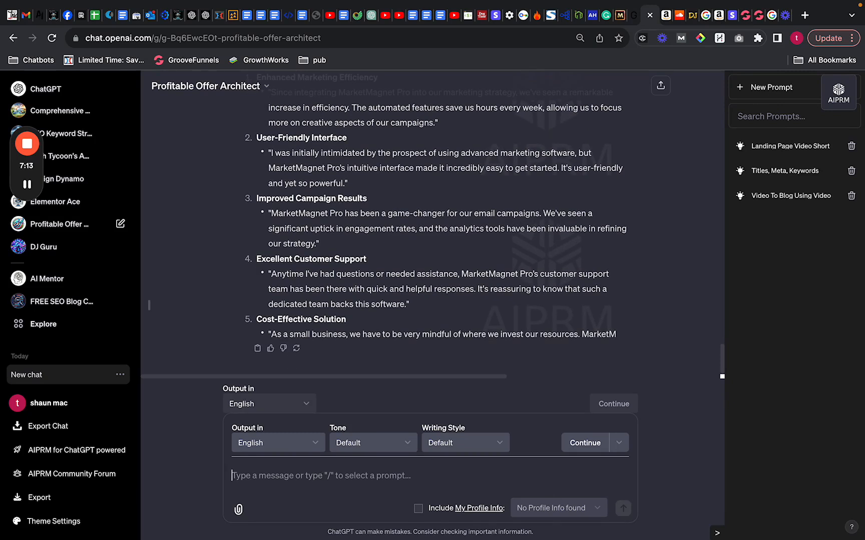
Step: Request a resource library of guides, marketing templates, case studies and webinars
type("please give")
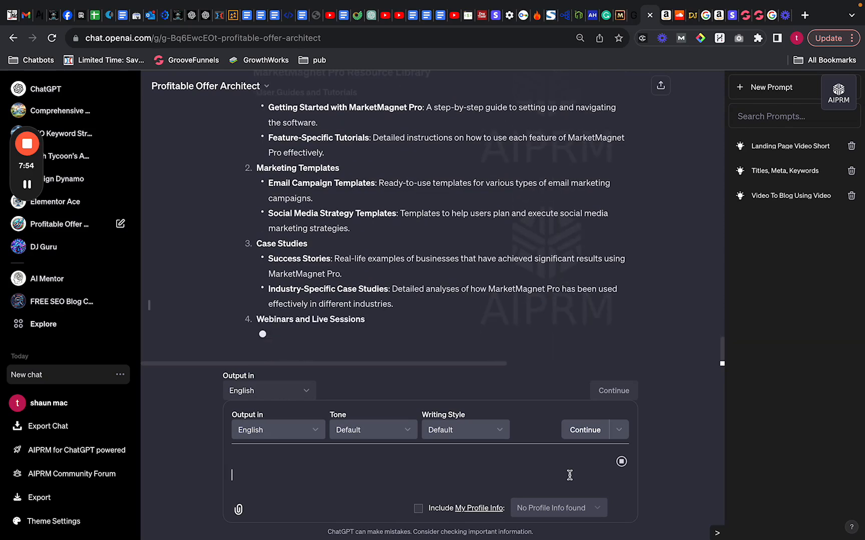
Step: Ask what the best free sales funnel software is
type("what is the")
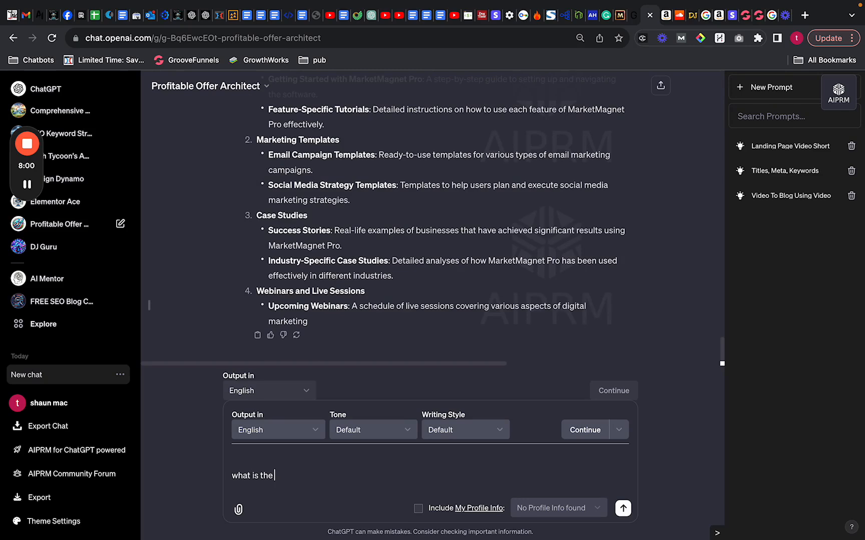
type("best free")
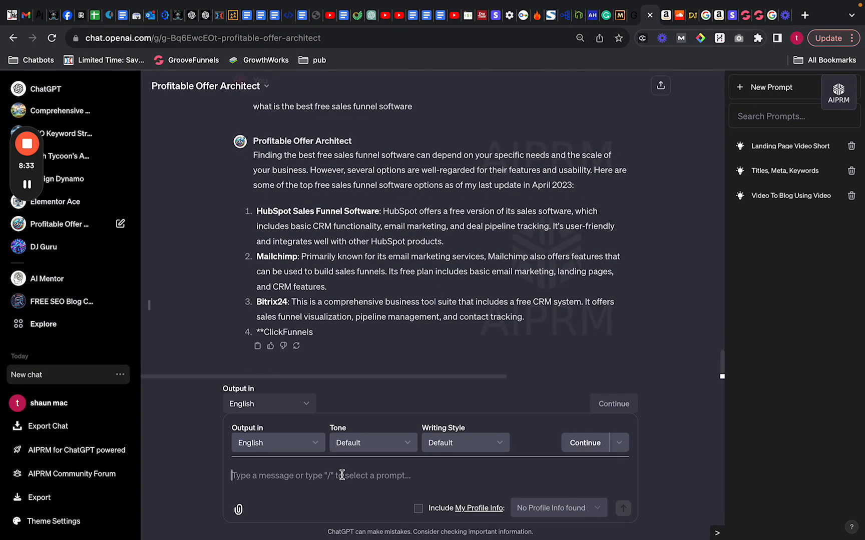
Step: Ask about GrooveFunnels to learn its free and paid plans and trade-offs
type("groovefunnels")
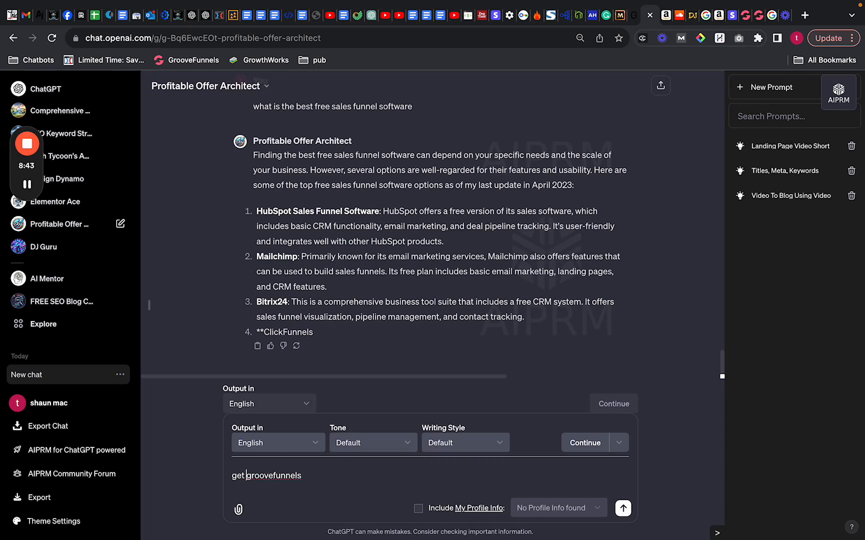
left_click(622, 508)
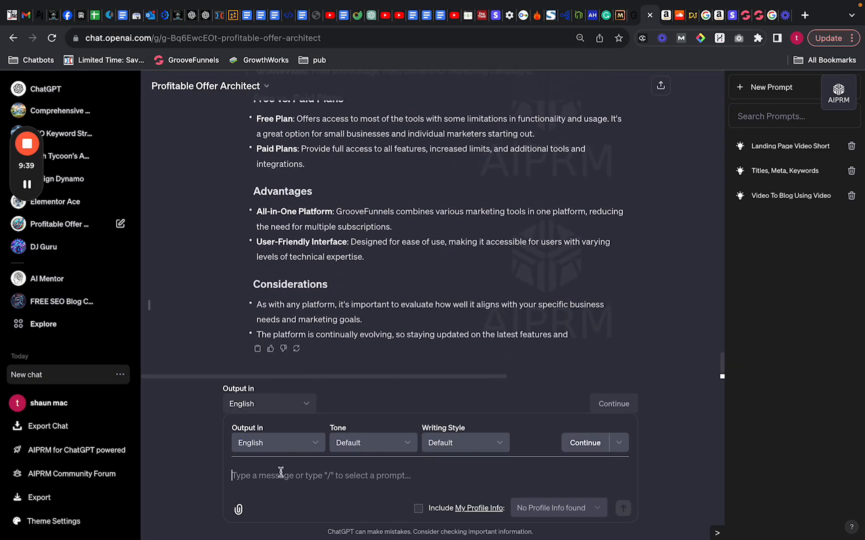
Step: Describe the software as ManyChat-like, with e-commerce, comment replies and AI features
type("okay so i have another software which")
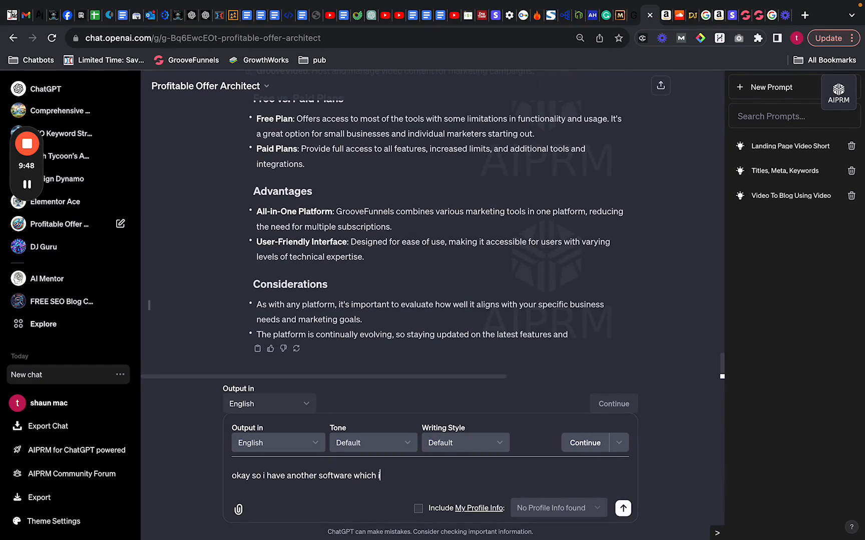
type("is sim")
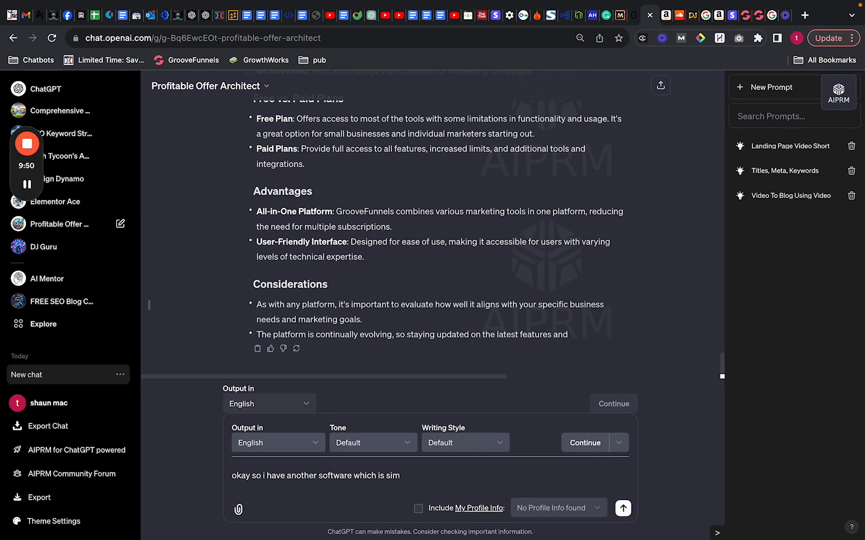
type("ilar to")
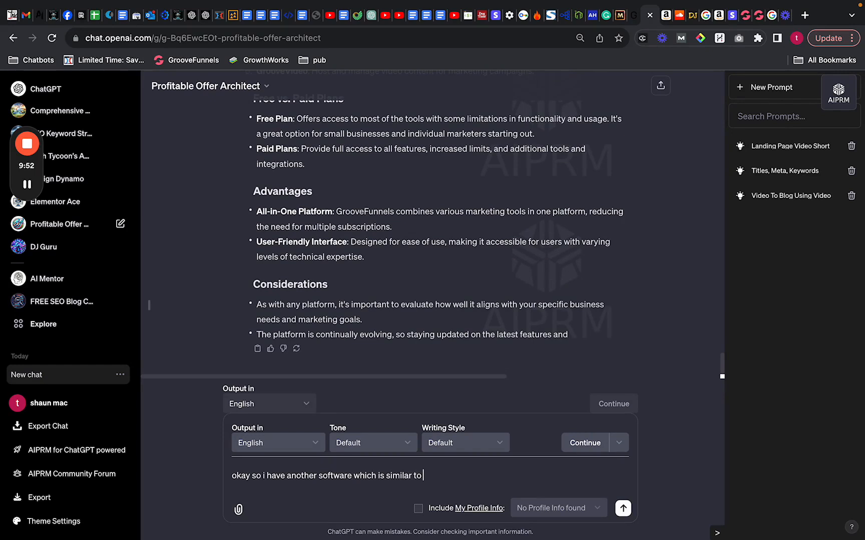
type("manychat.")
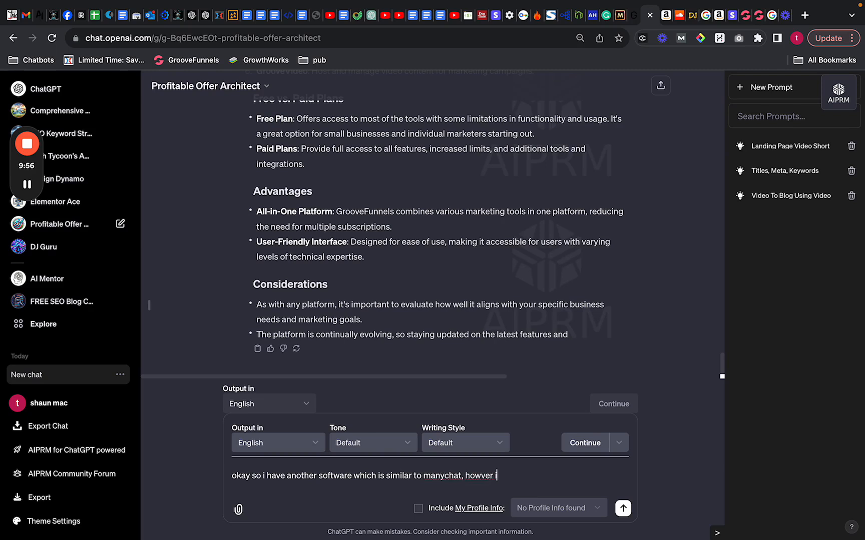
type("it has many more features")
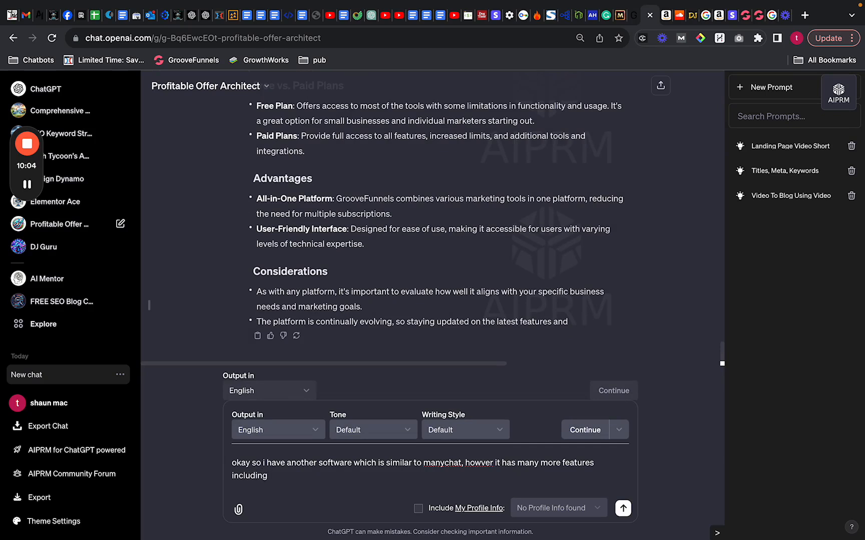
type("e-co")
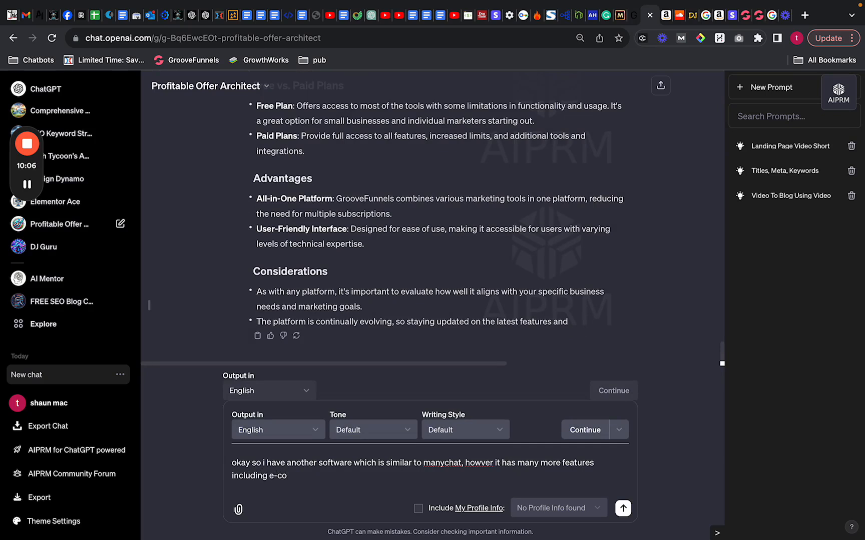
type("mmerce")
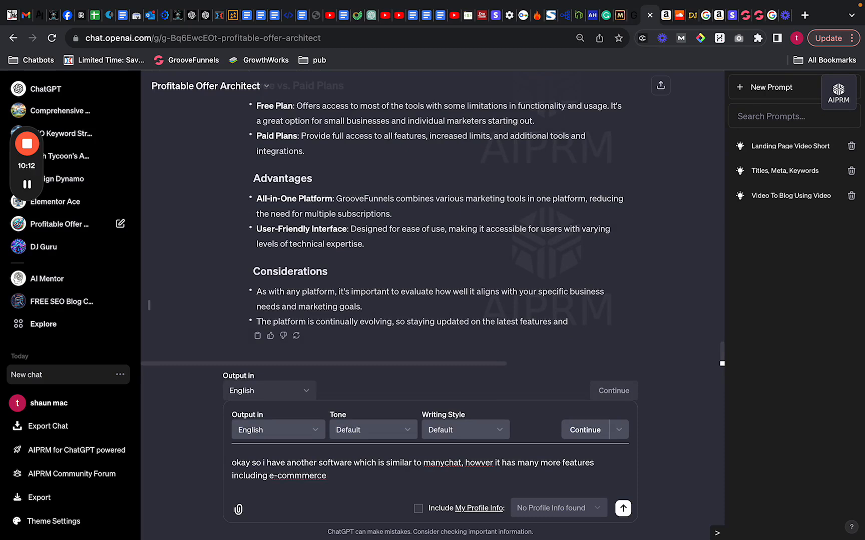
type("comment reply")
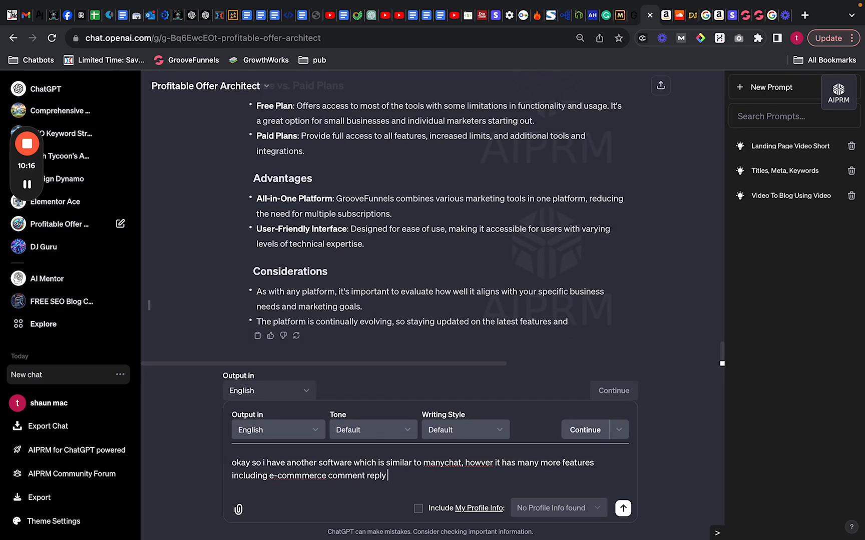
type("and ai built in")
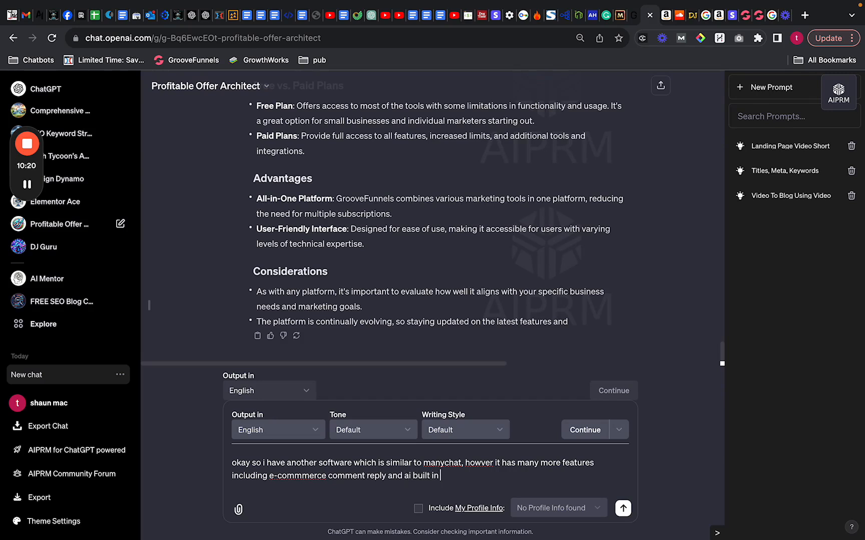
Step: Ask for a landing page design to help market it, and send
type("please")
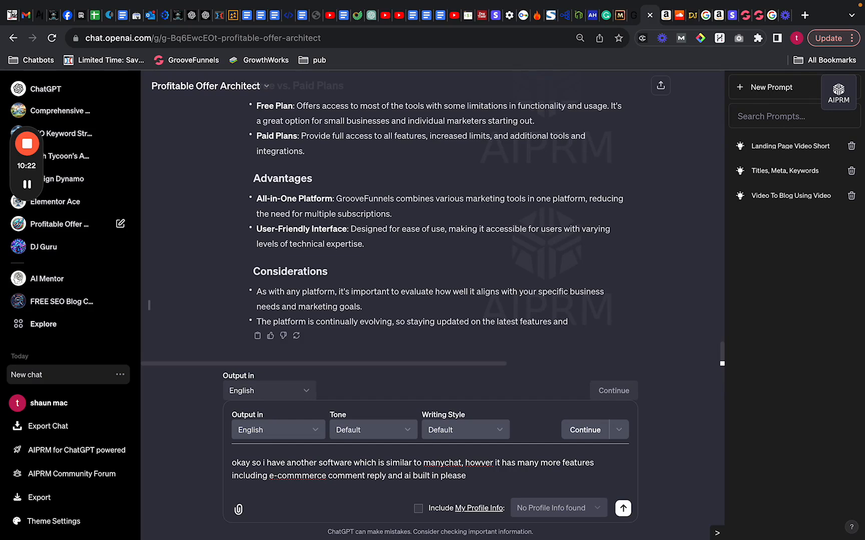
type("design")
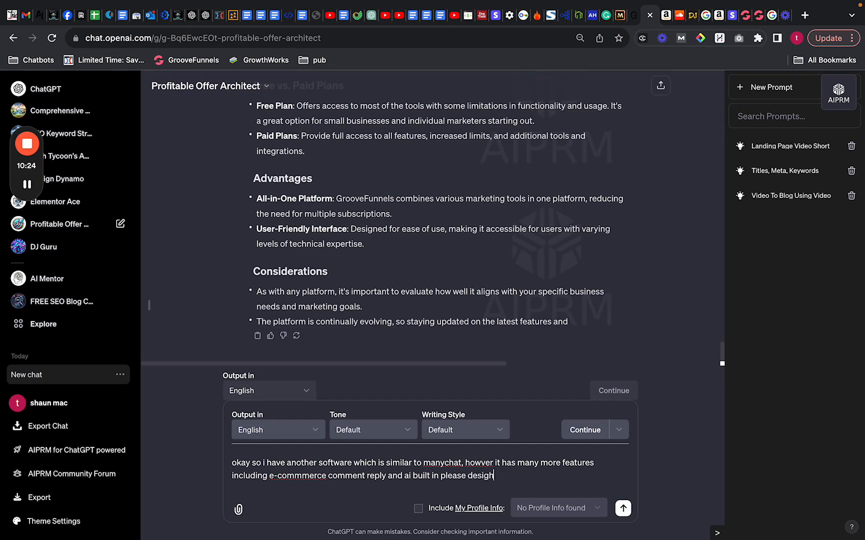
type("me")
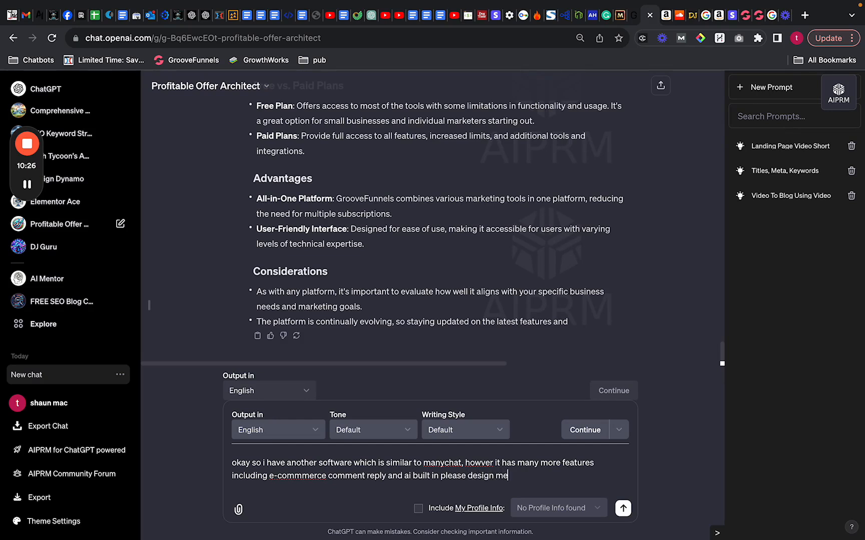
type("a landing page that")
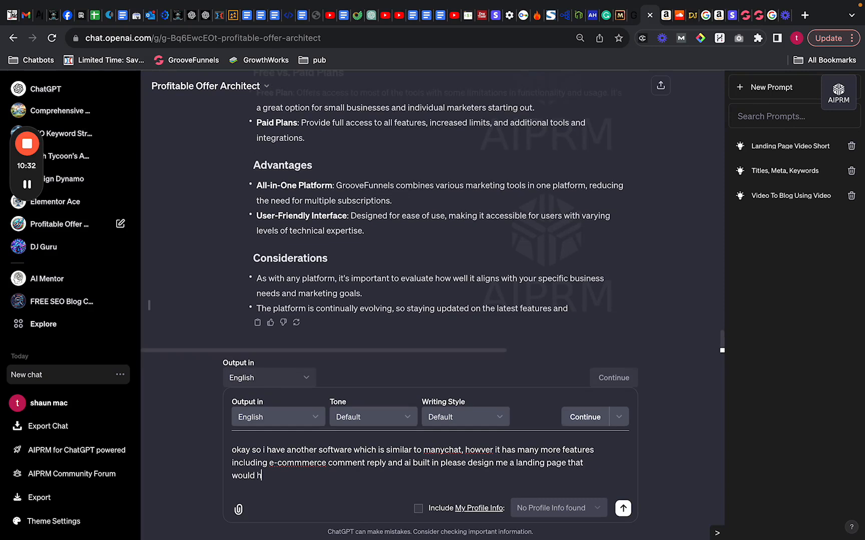
type("elp me market tho")
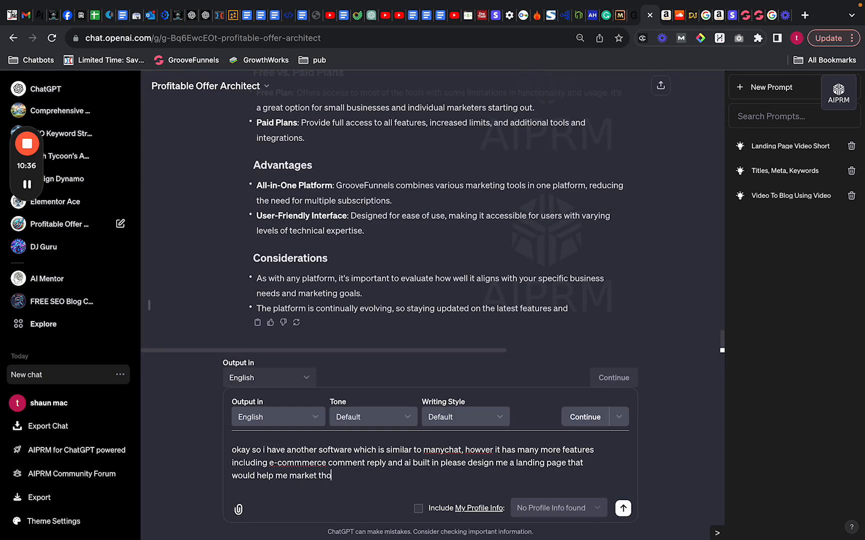
left_click(622, 508)
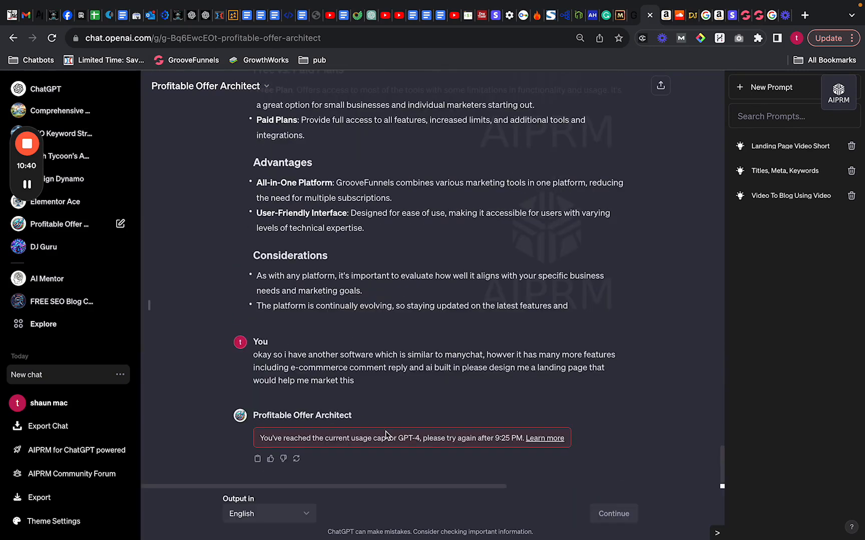